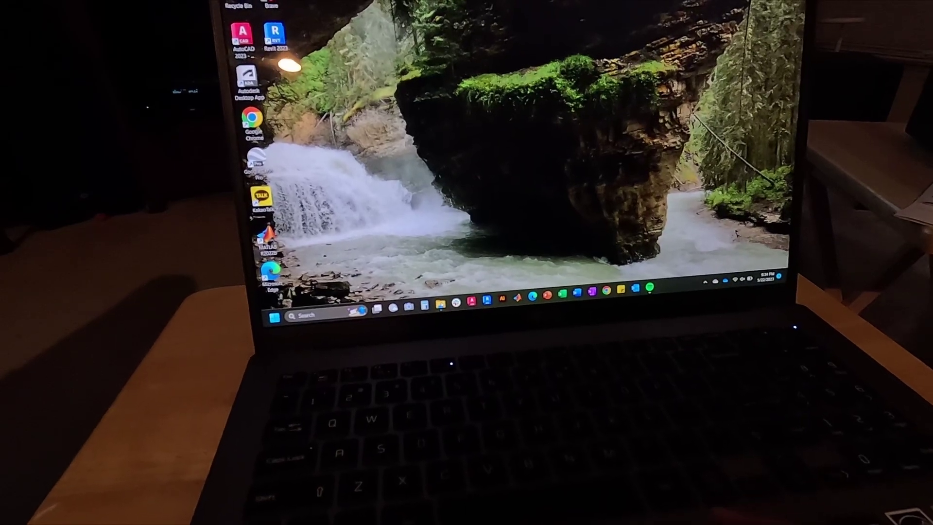
# Step: Launch File Explorer from the taskbar to its Home view
pyautogui.click(428, 305)
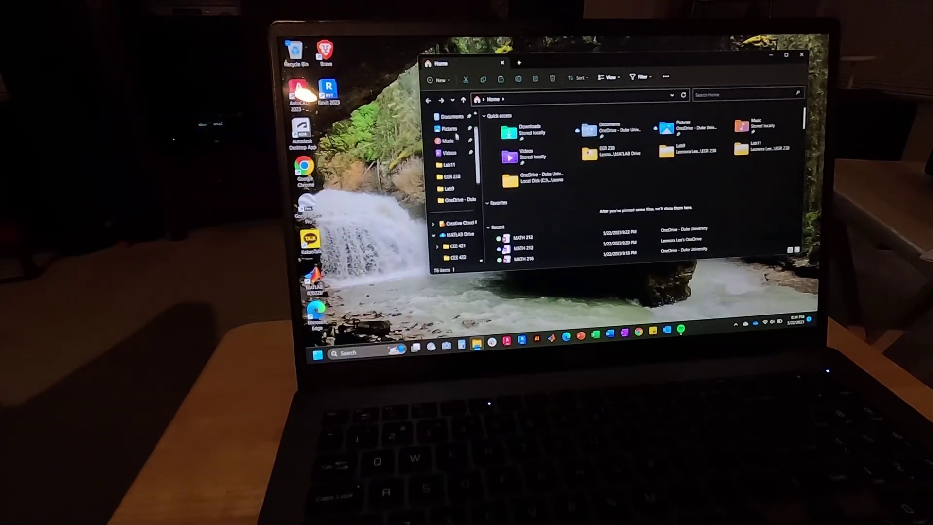